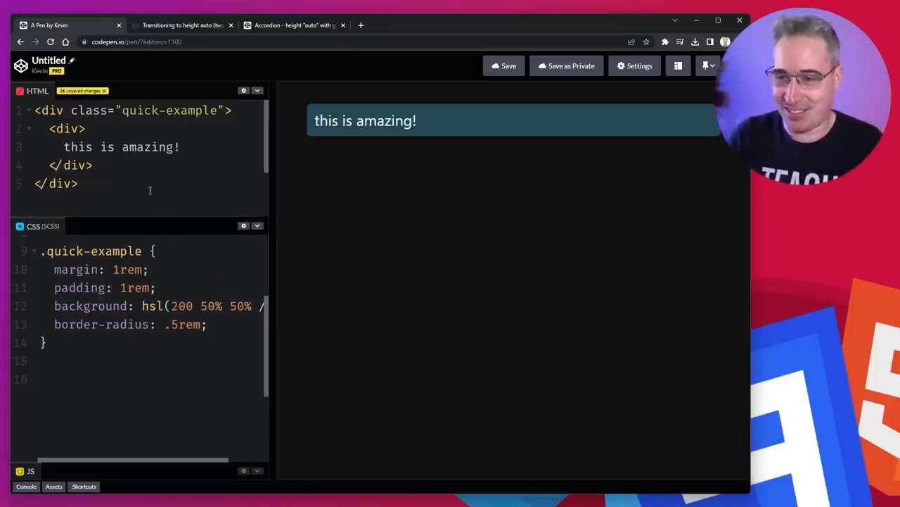
Add display: grid and grid-template-rows: 0fr to the .quick-example rule.
left_click(95, 164)
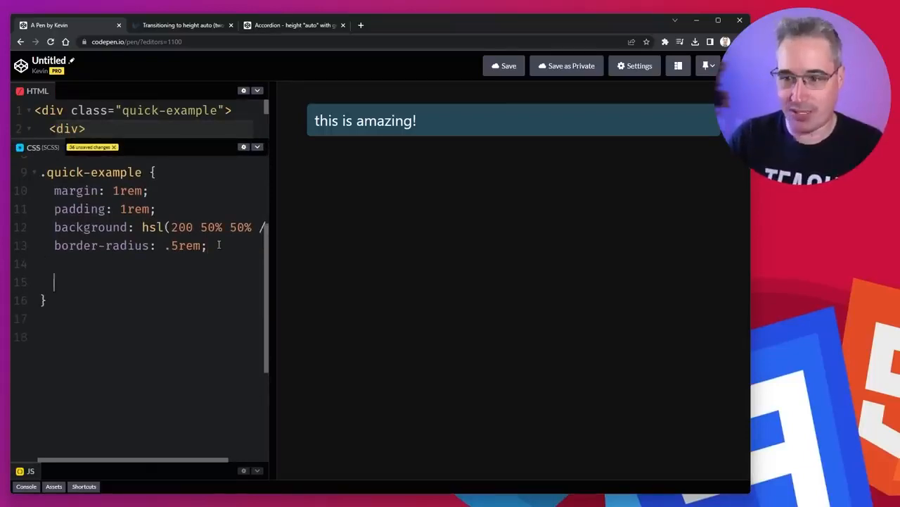
type("display: grid;")
type("grid-t")
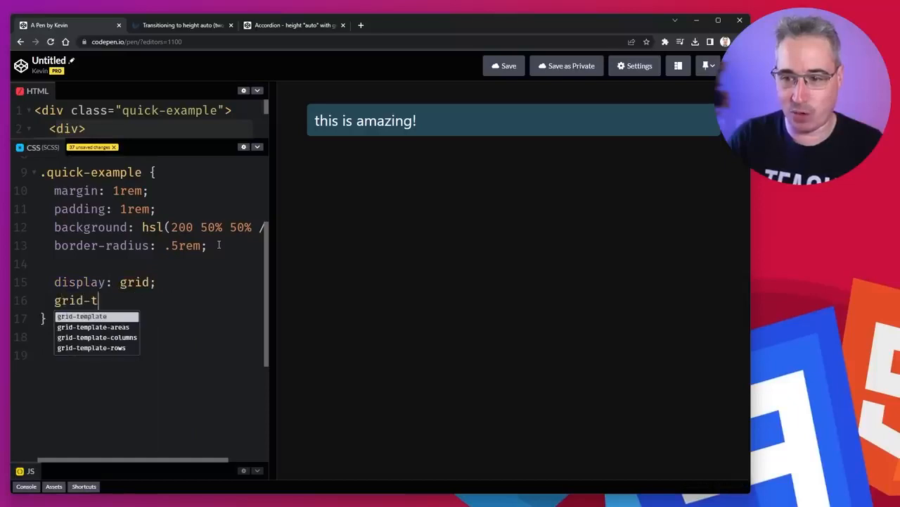
left_click(92, 346)
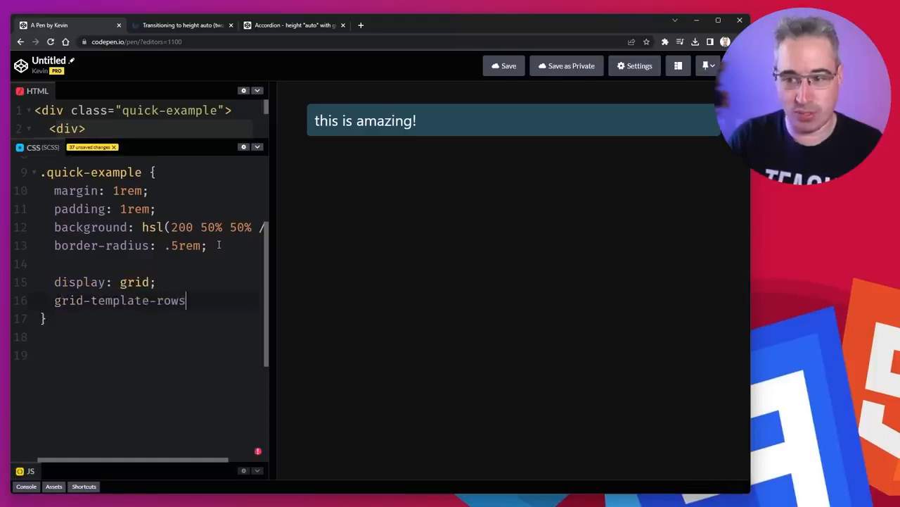
type(": 0fr;")
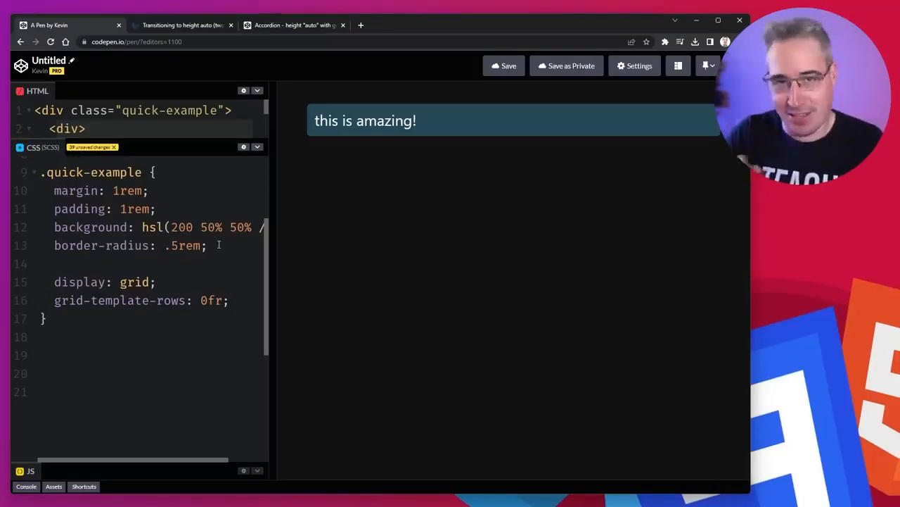
Add a .quick-example > div rule with overflow: hidden so the text collapses.
type(".q")
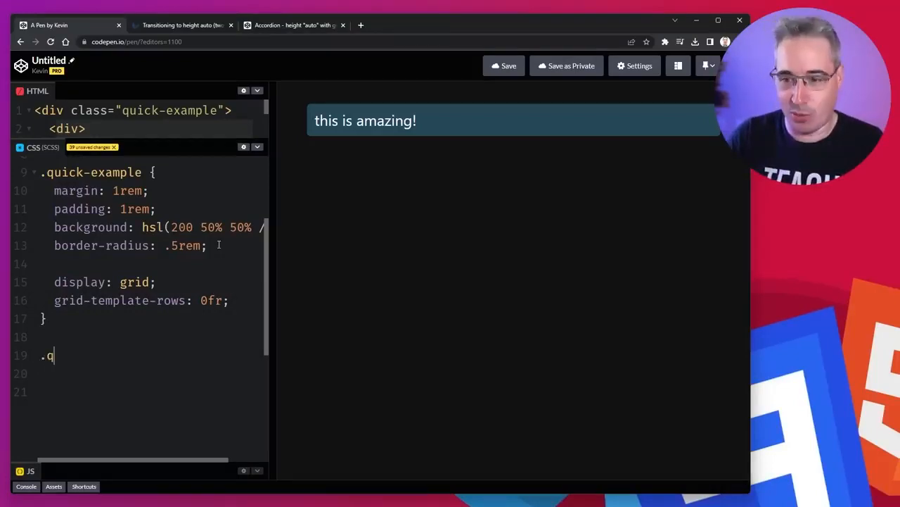
type("uick-example > div {")
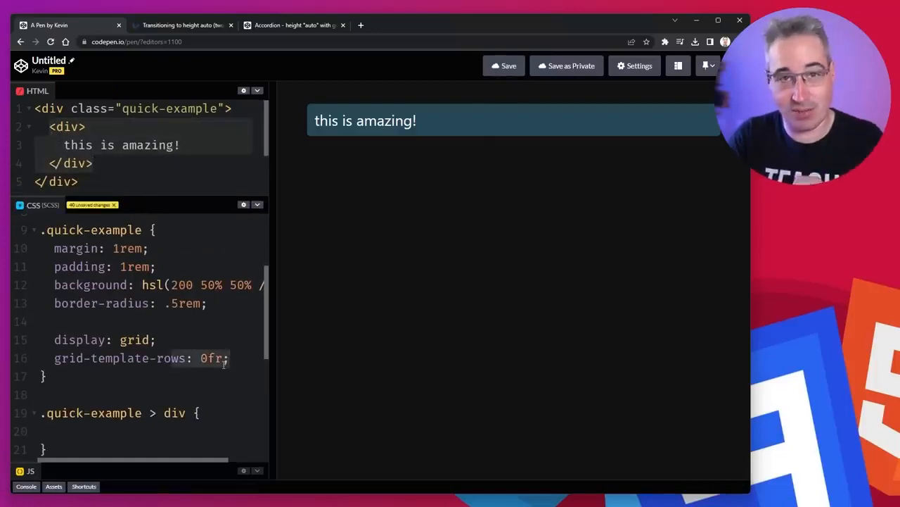
type("over")
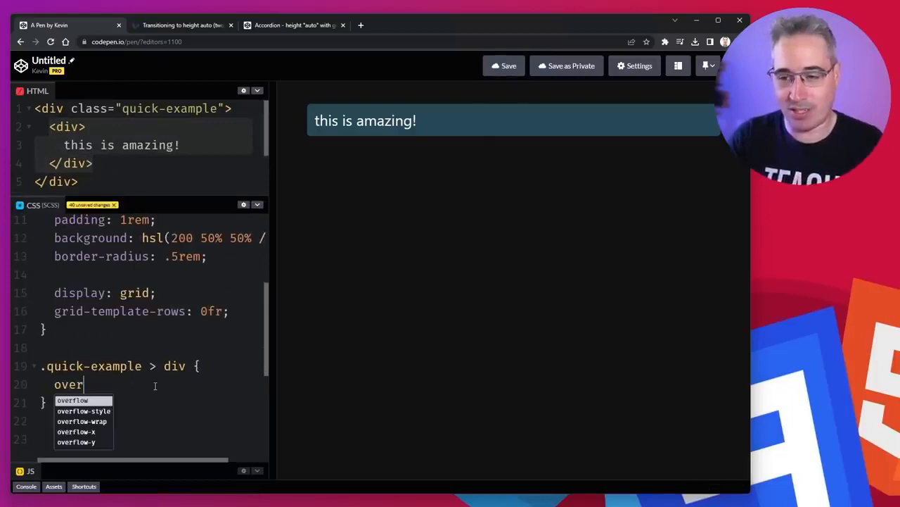
type("flow: hidden")
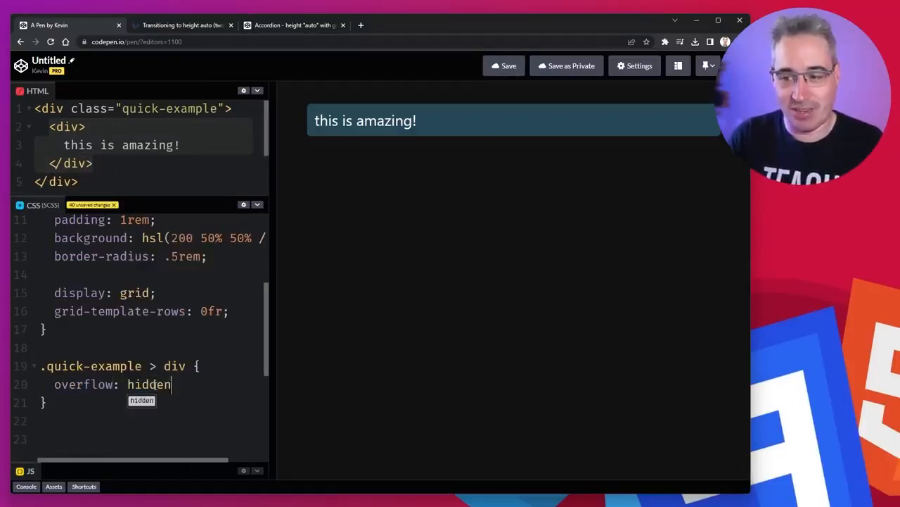
type(";")
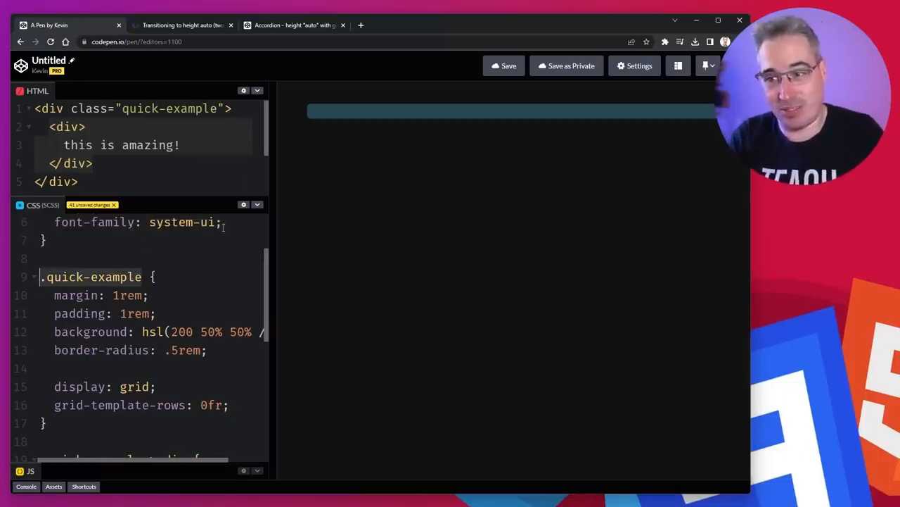
scroll("down", 3)
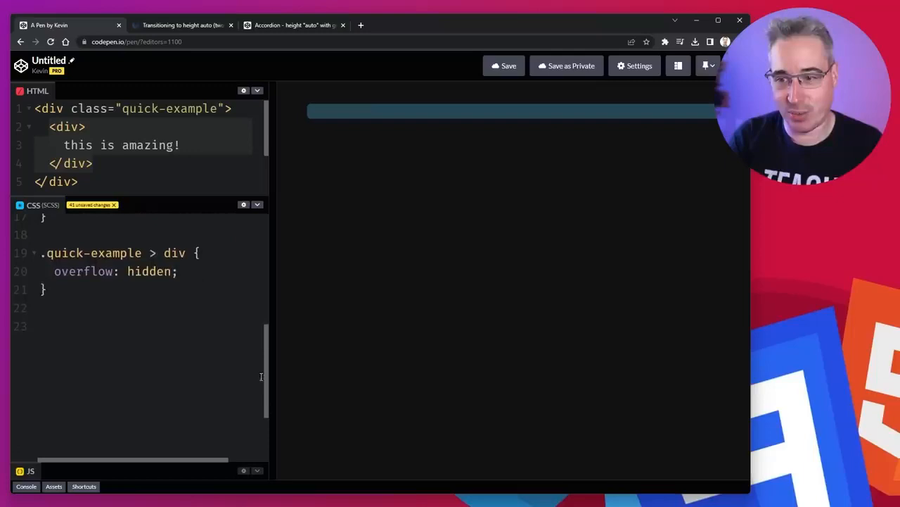
mouse_move(166, 326)
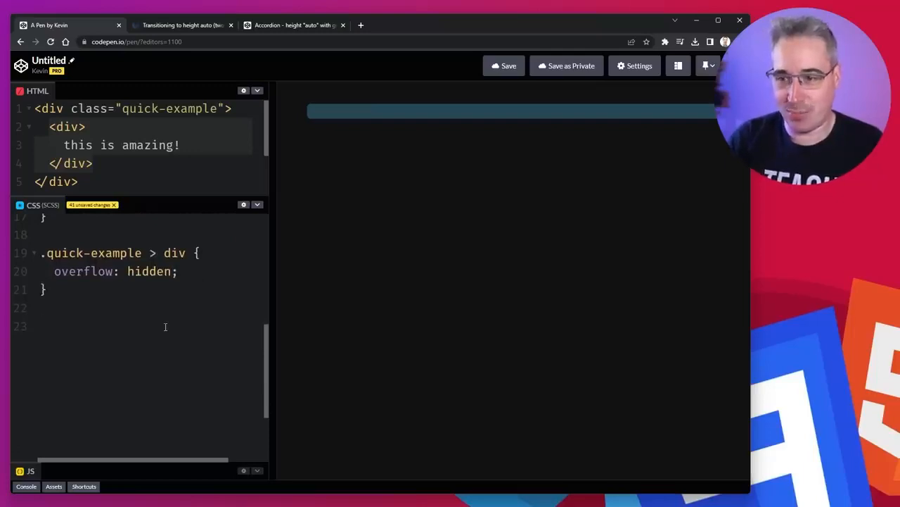
Add a .quick-example:hover rule setting grid-template-rows: 1fr.
type(".quick-e")
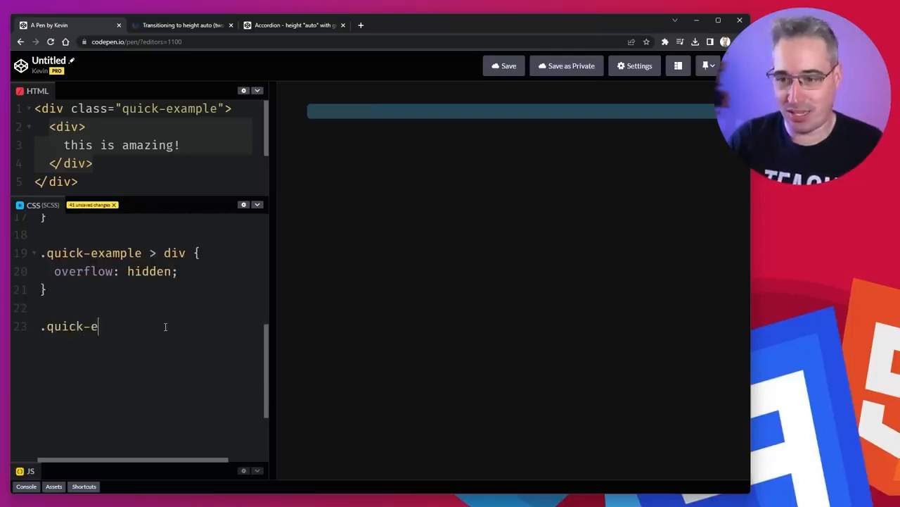
type("xample:hover {")
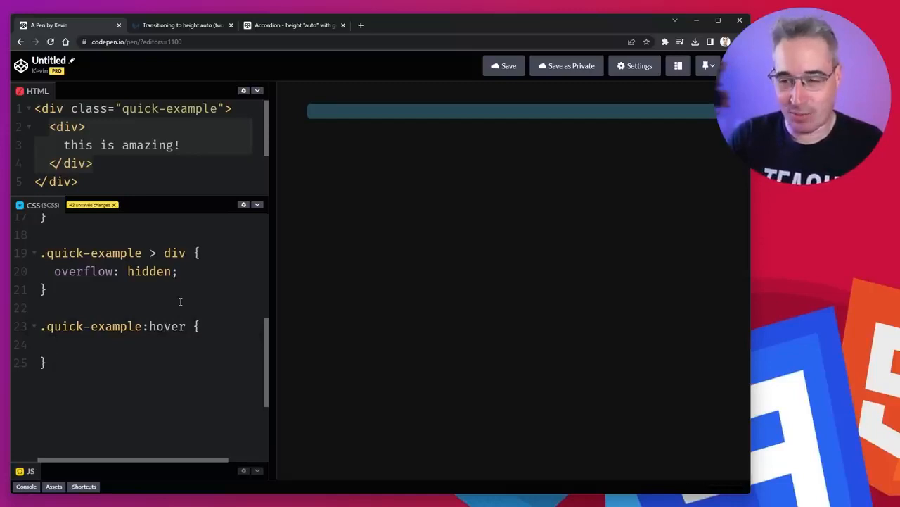
type("grid-temp")
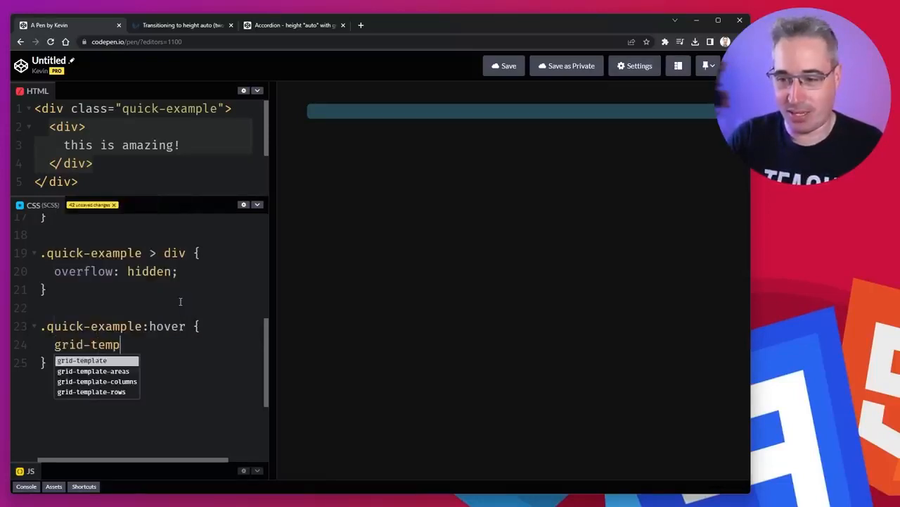
type("late-rows: 1")
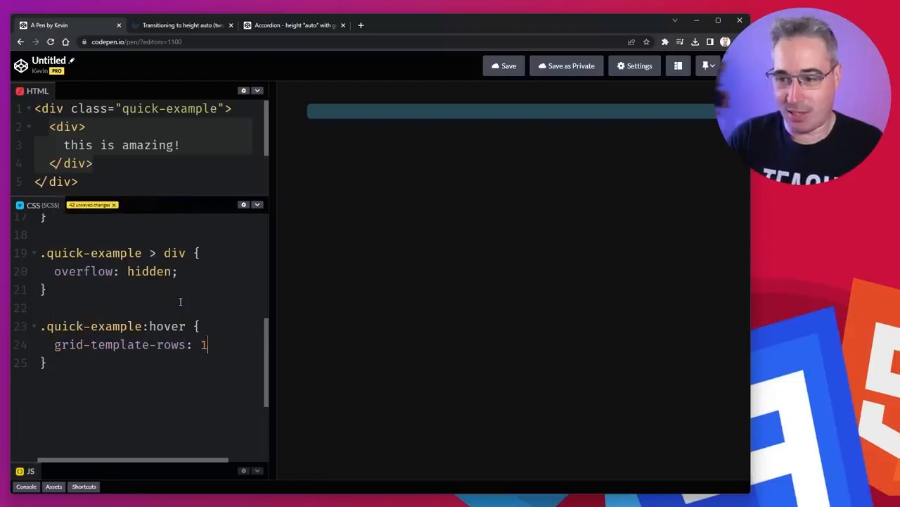
type("fr;")
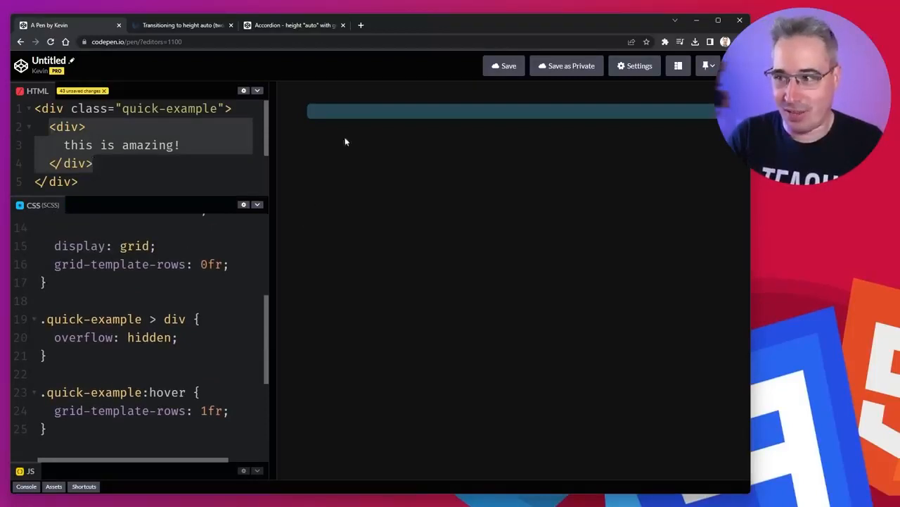
mouse_move(343, 191)
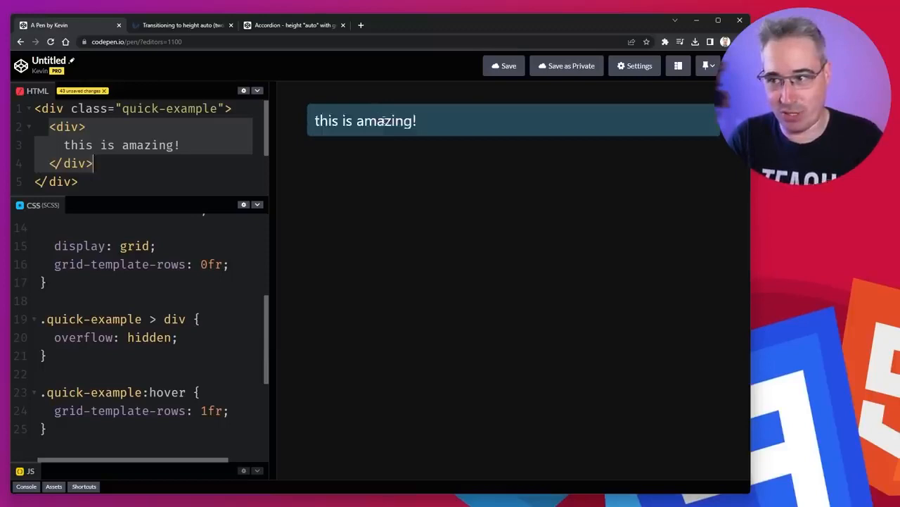
mouse_move(307, 186)
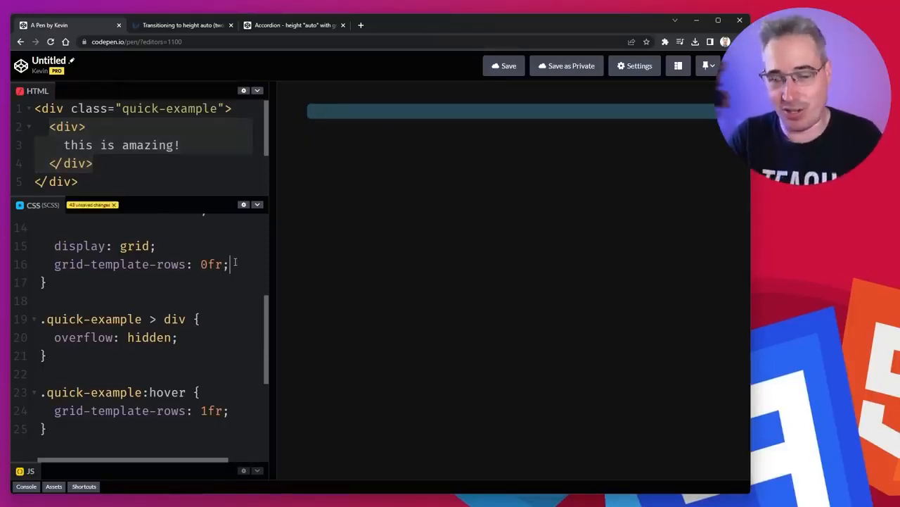
Add transition: grid-template-rows 500ms to the .quick-example rule.
key("Enter")
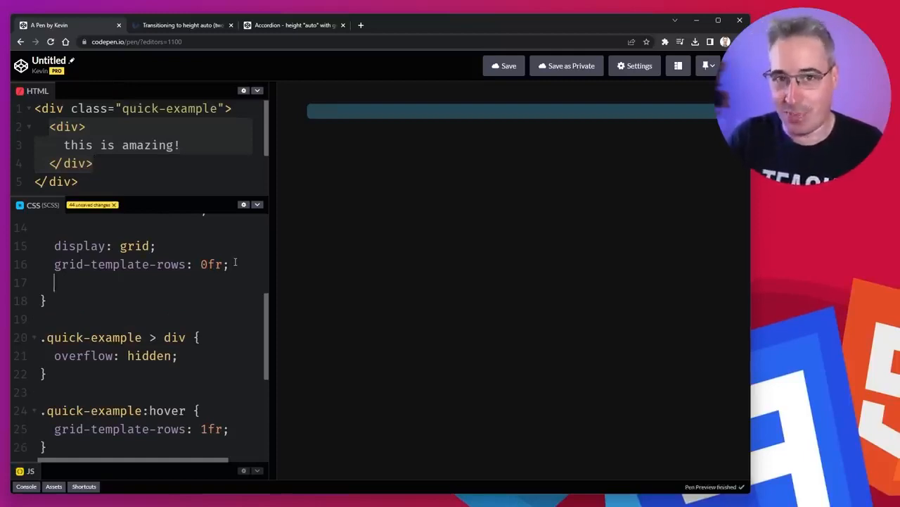
type("transition: g")
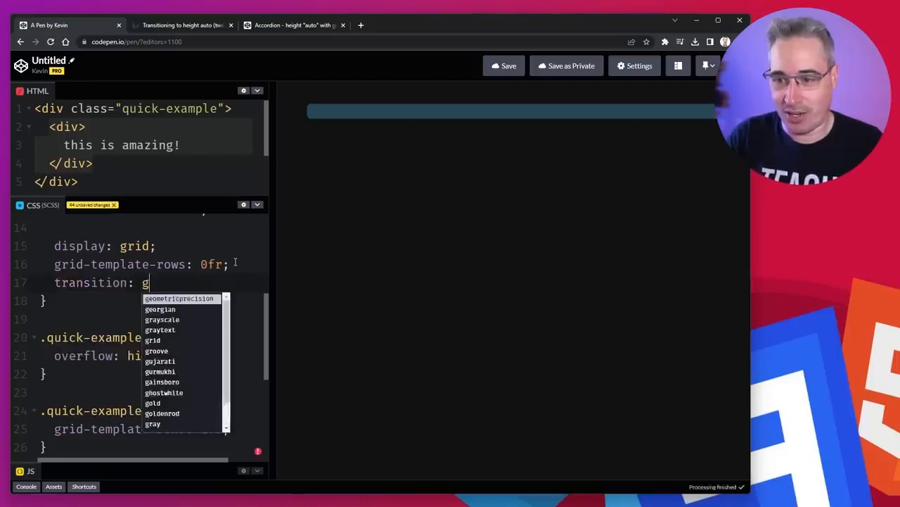
type("rid-template-rows")
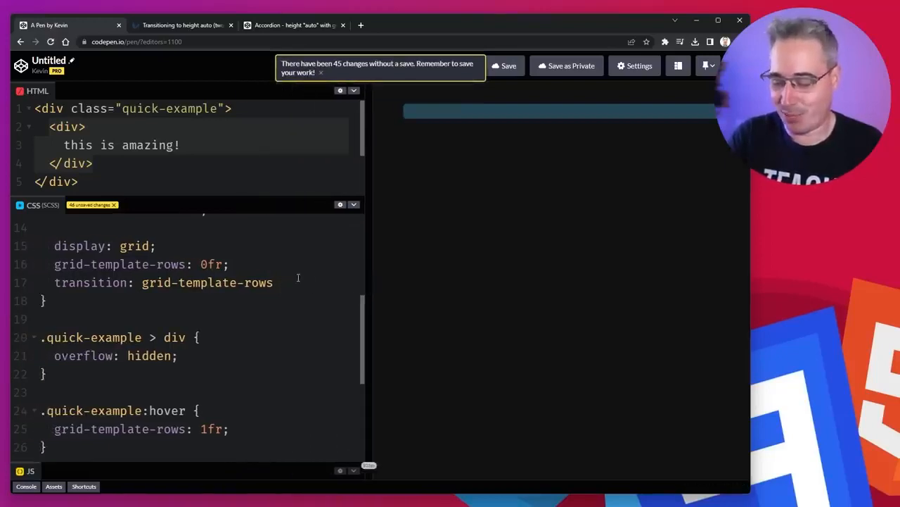
type("500ms;")
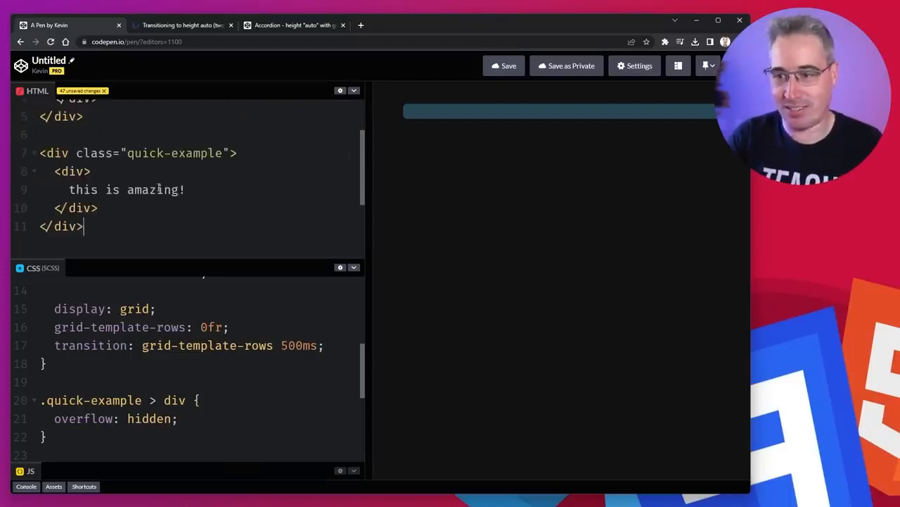
Replace the placeholder line with four lorem-ipsum paragraphs via the p*4 Emmet abbreviation.
type("lorem ipsum dolor sit amet consectetur a")
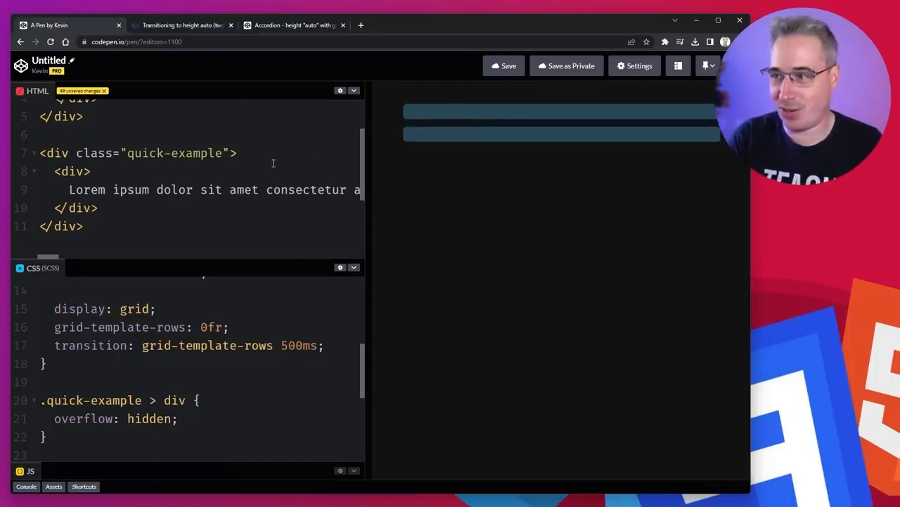
mouse_move(256, 208)
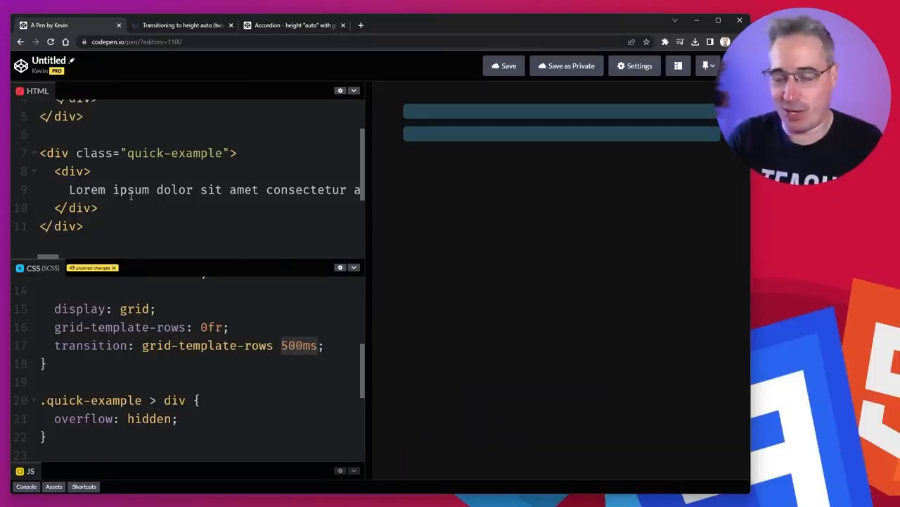
key("Backspace")
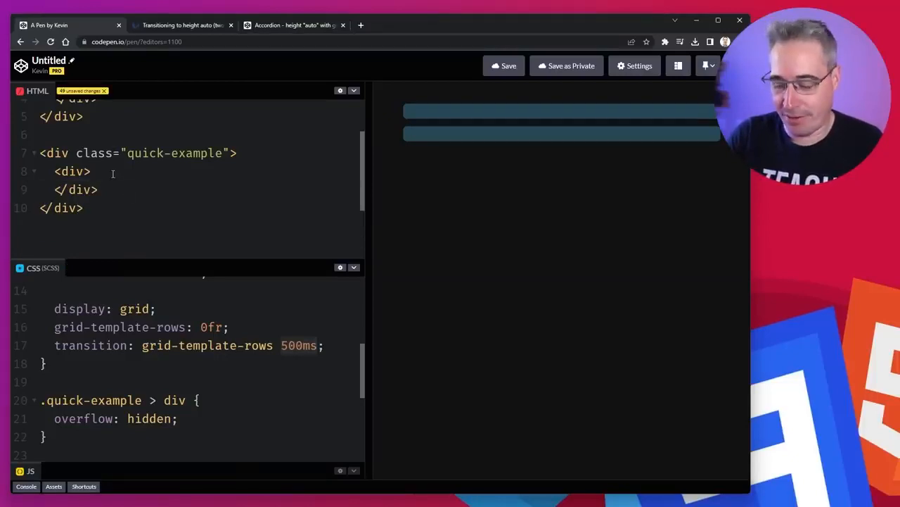
type("p*4")
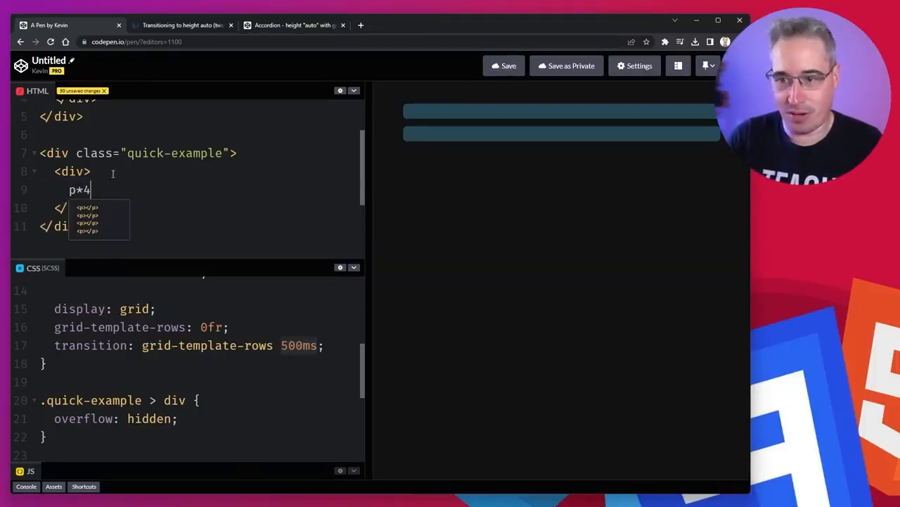
key("Tab")
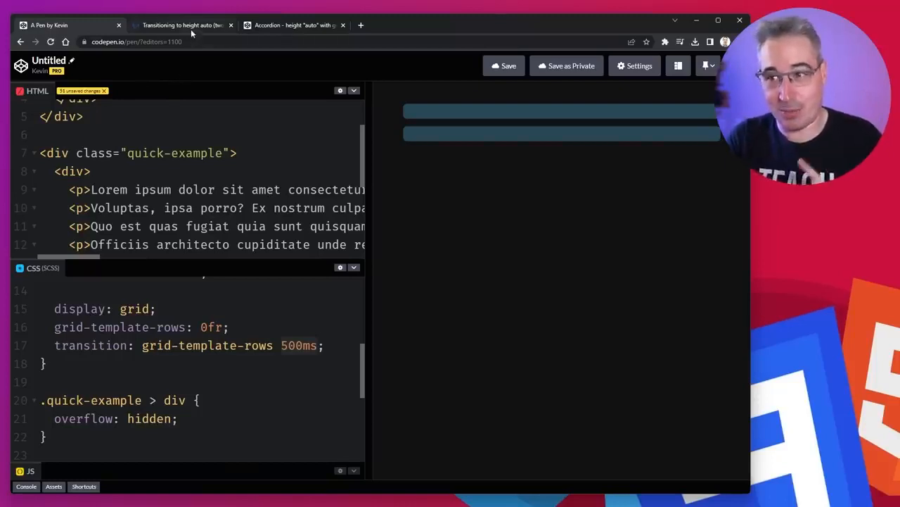
mouse_move(189, 25)
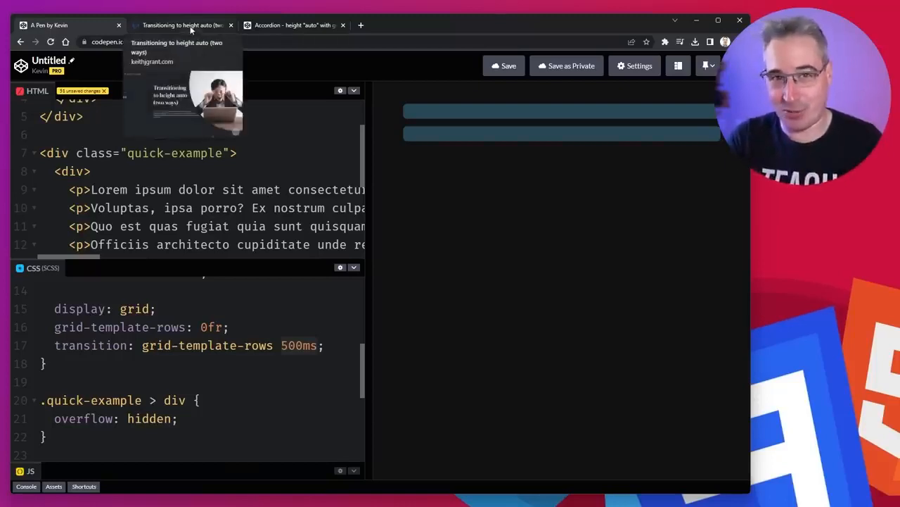
Switch to the 'Transitioning to height auto' article and scroll to its 'With grid' section.
left_click(185, 25)
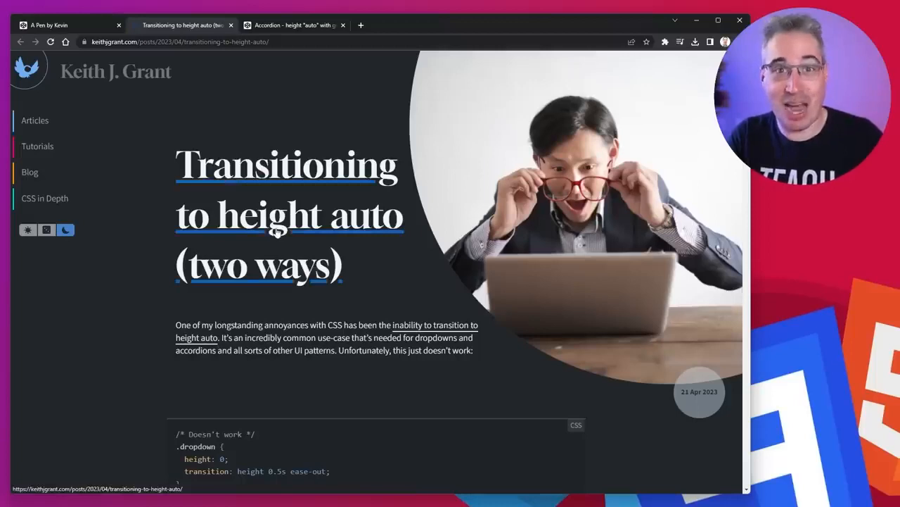
mouse_move(307, 220)
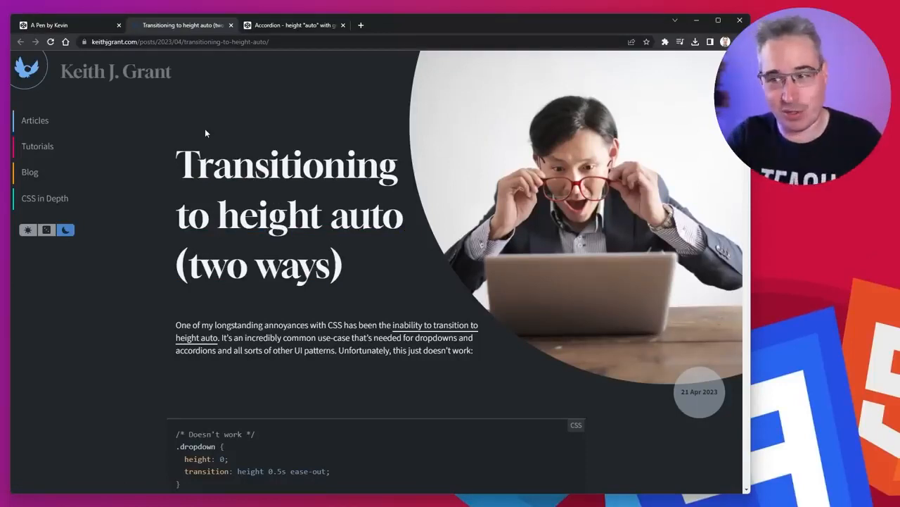
scroll("down", 3)
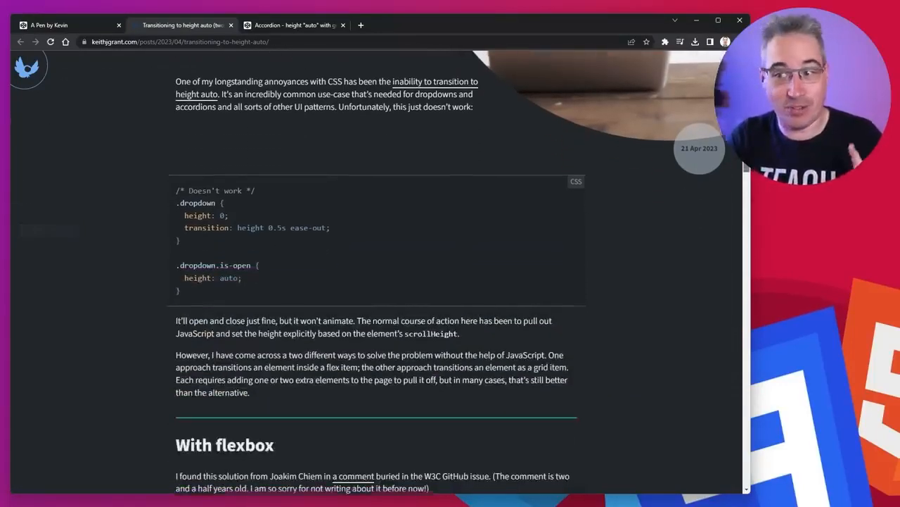
scroll("down", 3)
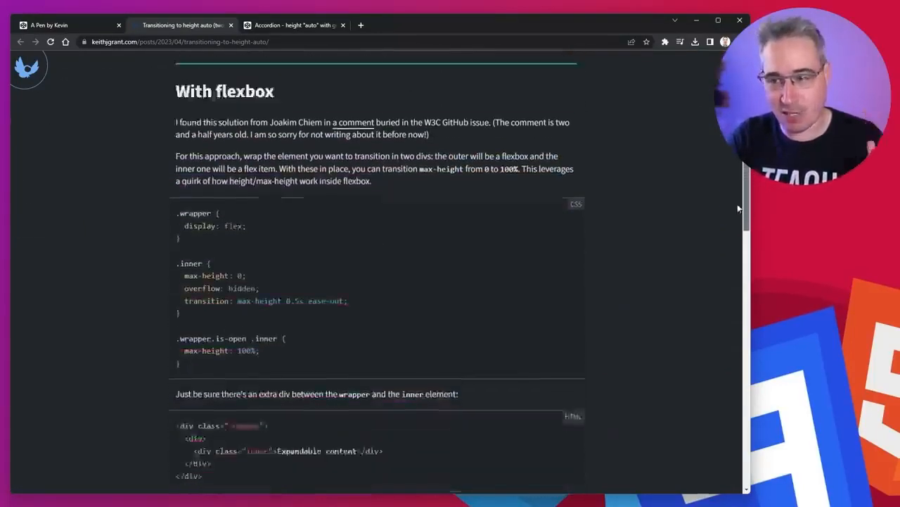
scroll("down", 3)
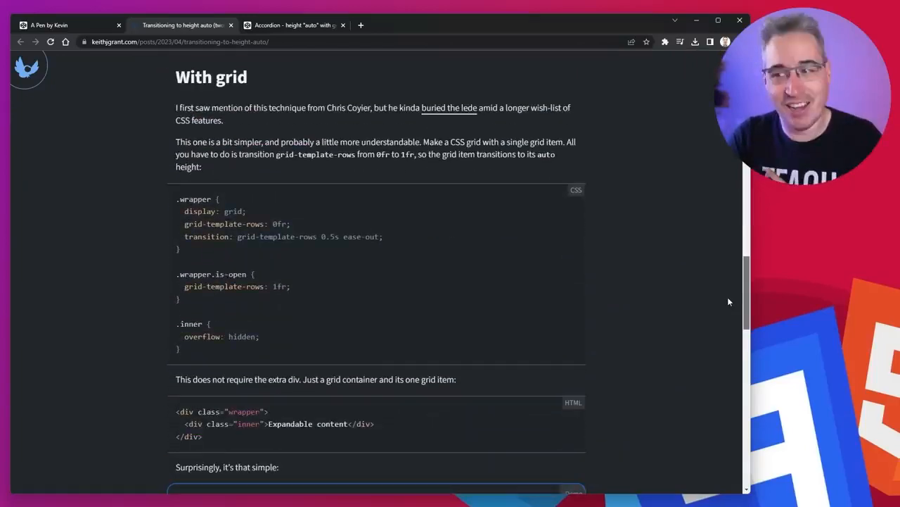
scroll("down", 3)
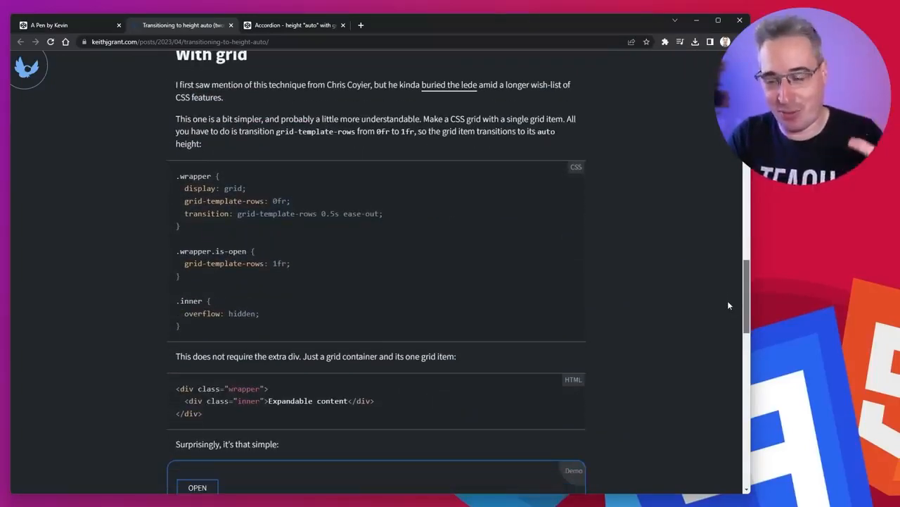
scroll("down", 3)
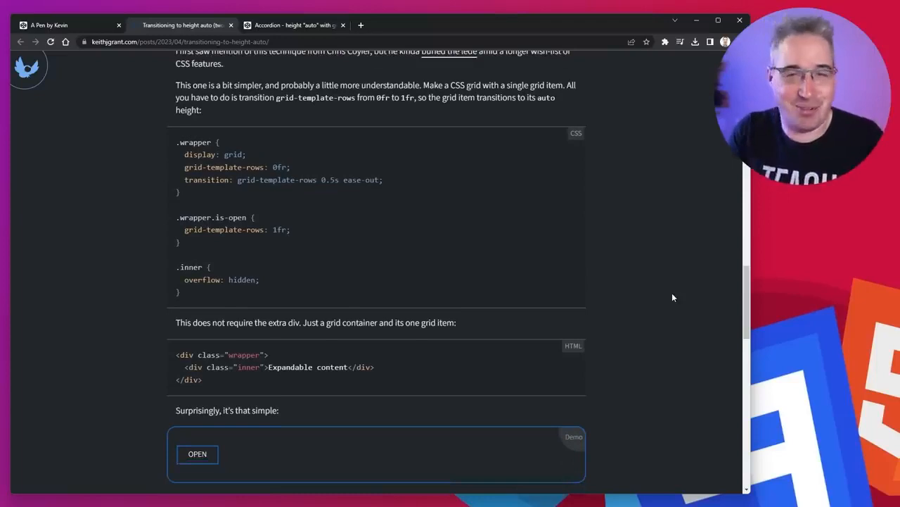
mouse_move(211, 110)
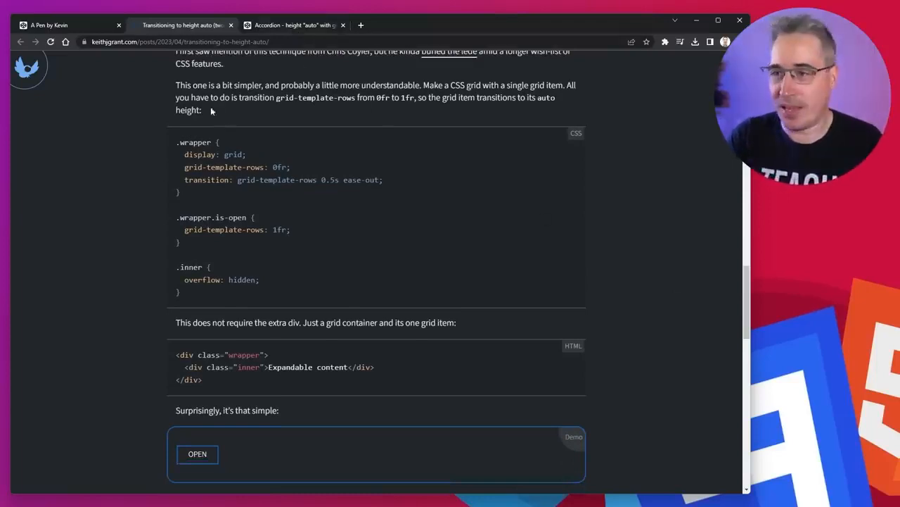
Switch to the accordion pen and expand and collapse its panels, reviewing the first panel's markup.
left_click(294, 25)
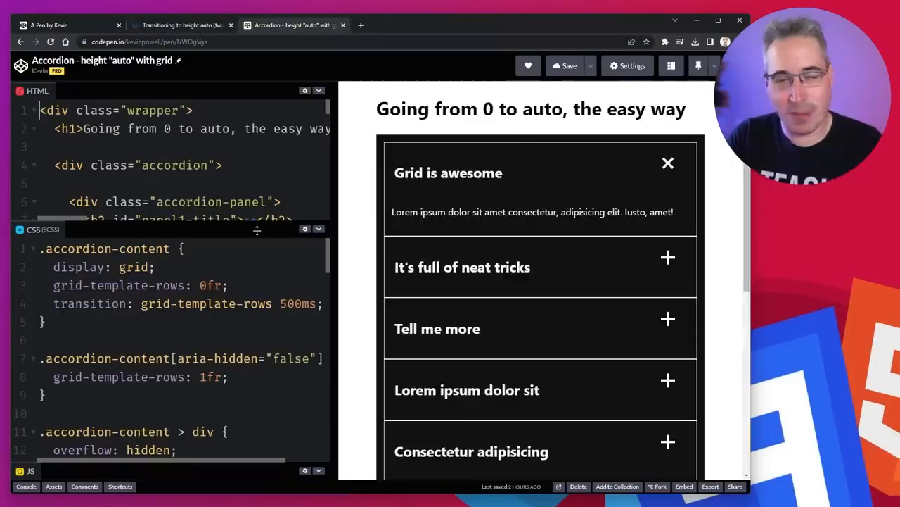
left_click(667, 163)
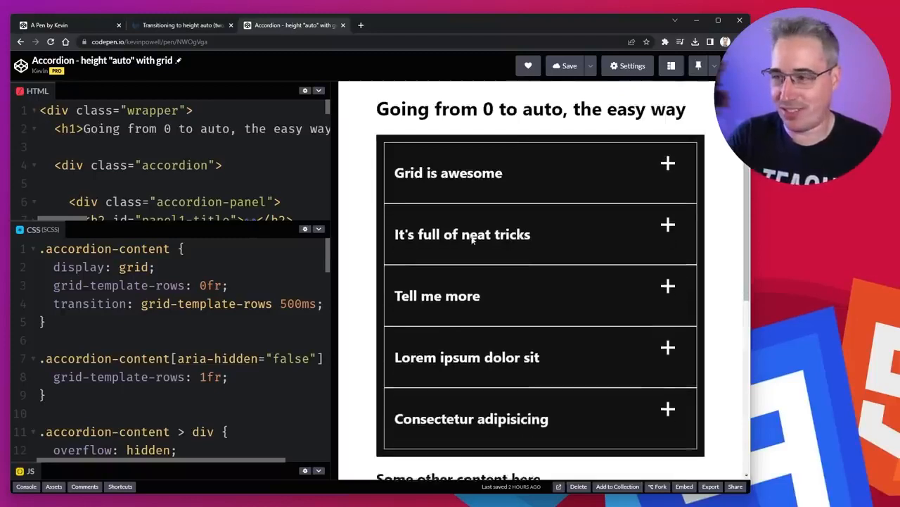
left_click(467, 357)
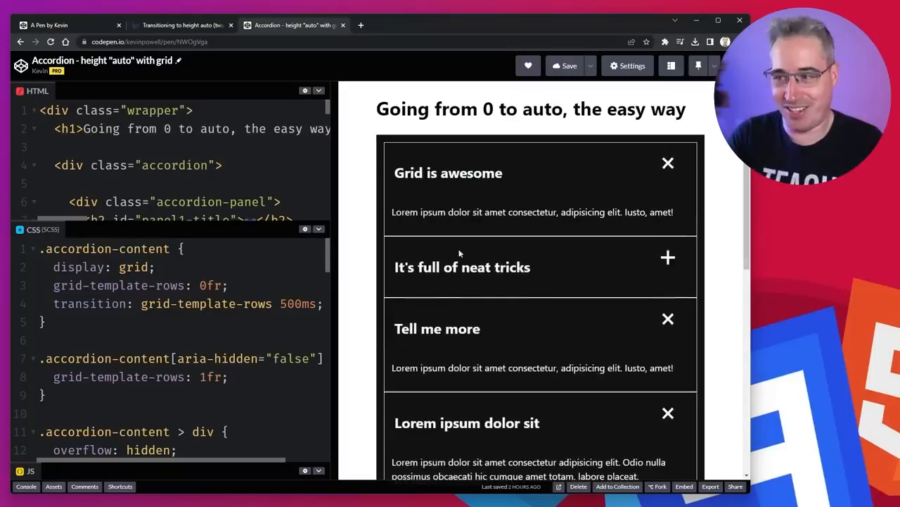
left_click(667, 164)
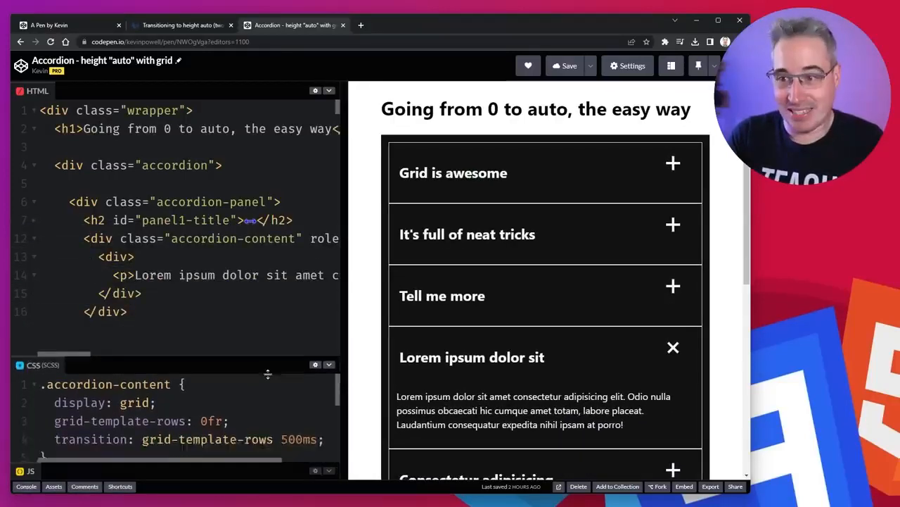
scroll("down", 3)
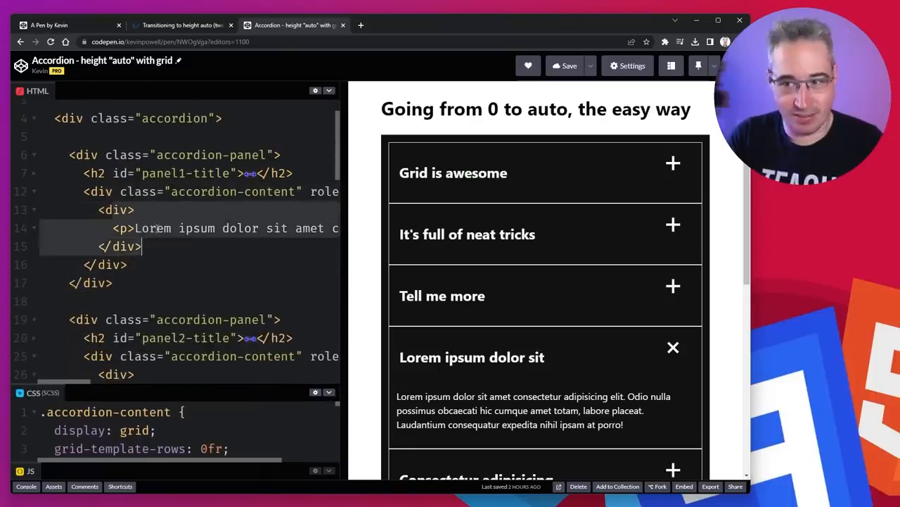
left_click(673, 164)
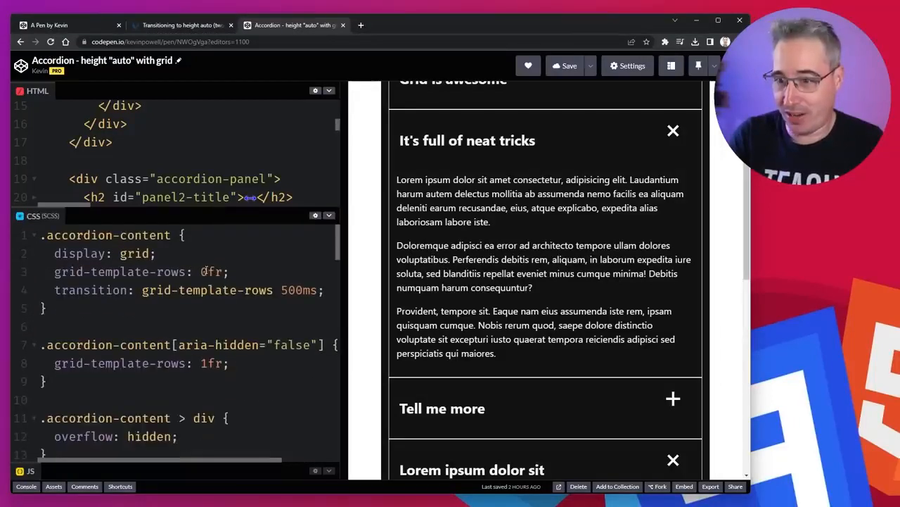
Try .is-opened in place of [aria-hidden="false"], then toggle 'Grid is awesome' and 'It's full of neat tricks'.
scroll("down", 3)
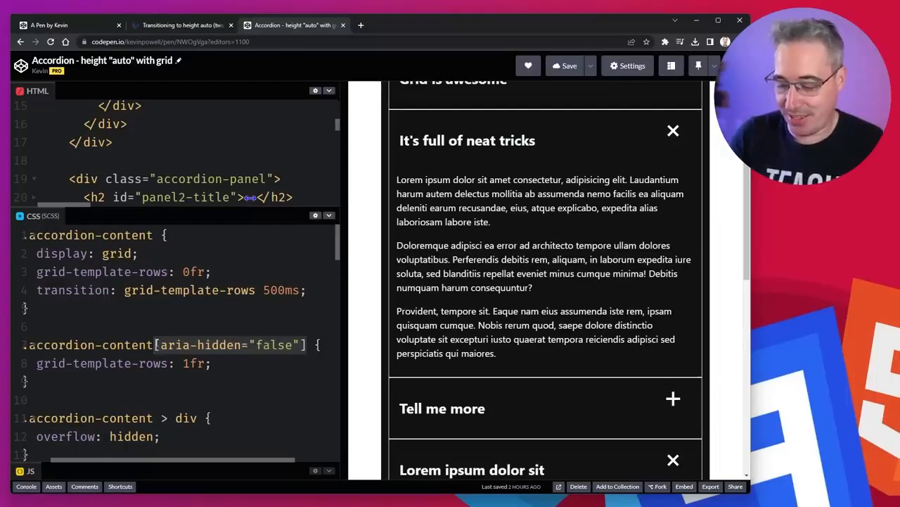
type(".is-ope")
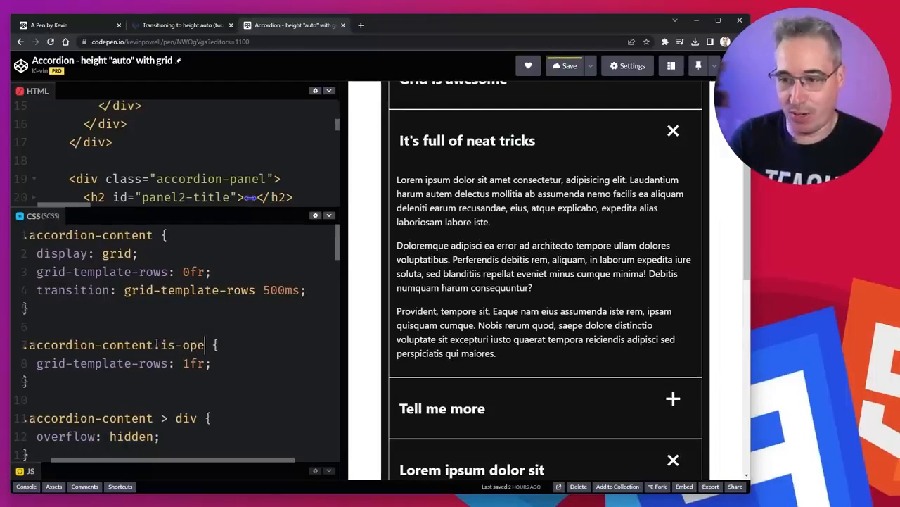
type("ned")
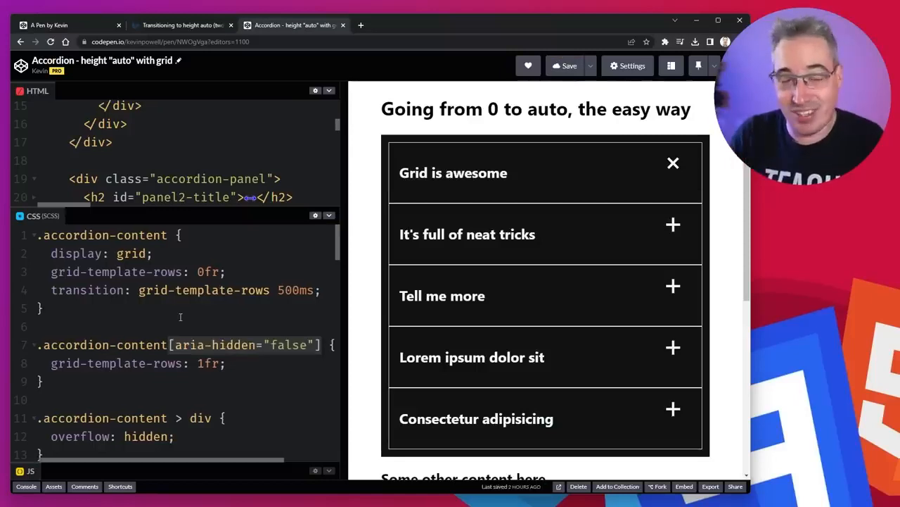
left_click(453, 171)
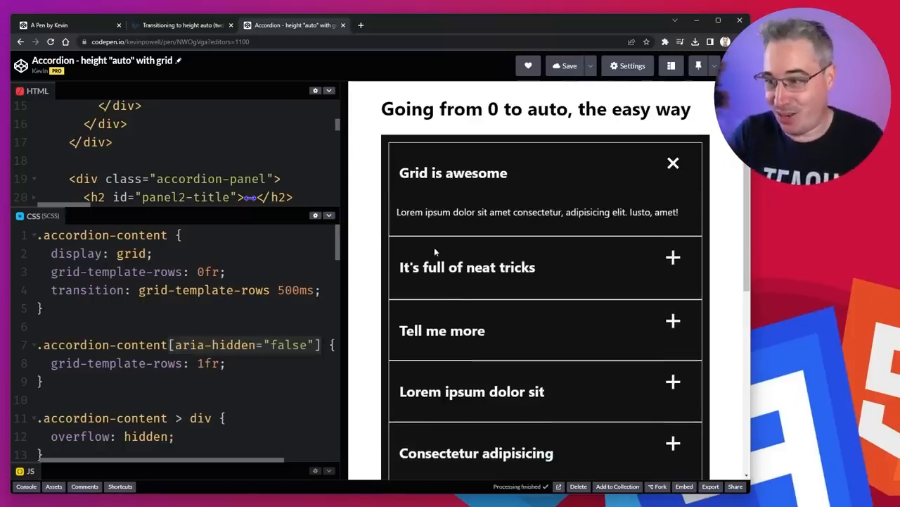
left_click(673, 164)
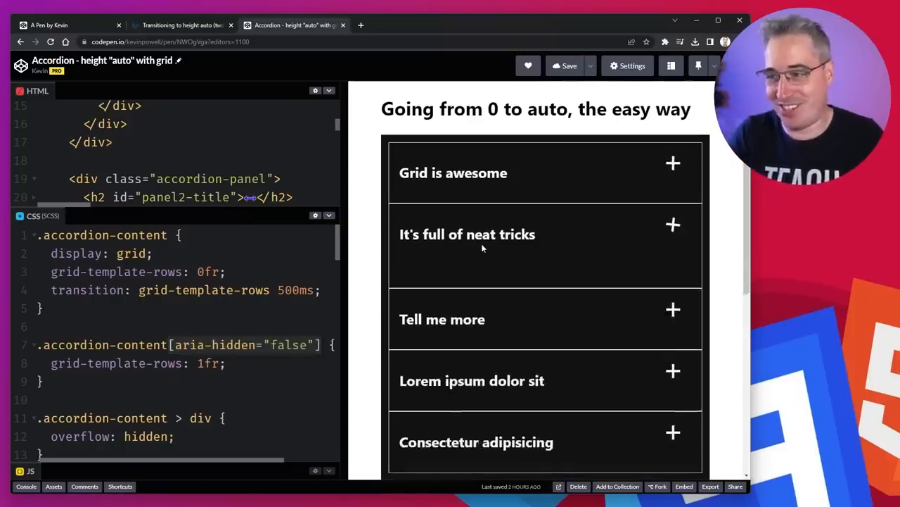